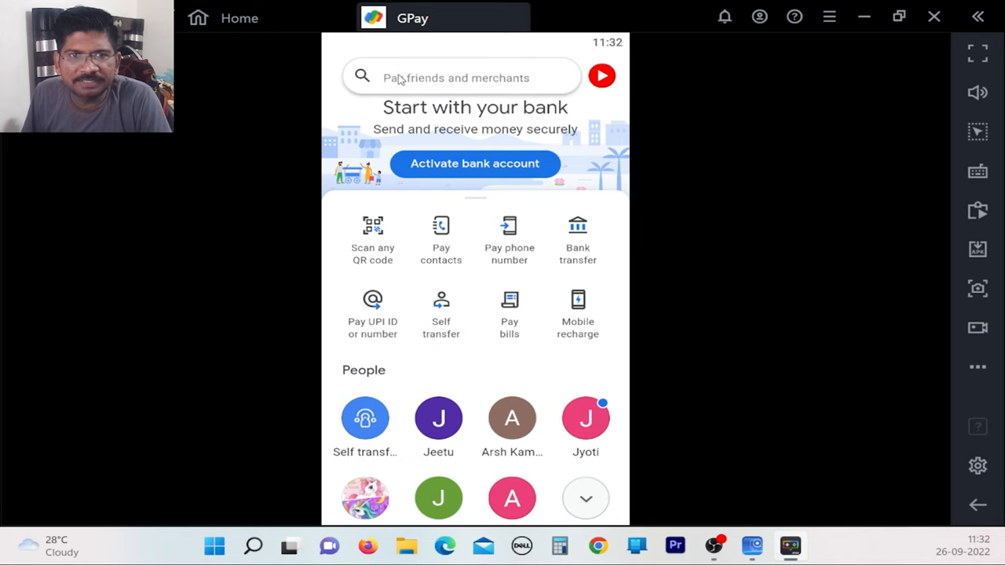
- Start a new group from the pay search, reaching the Add people list
click(459, 76)
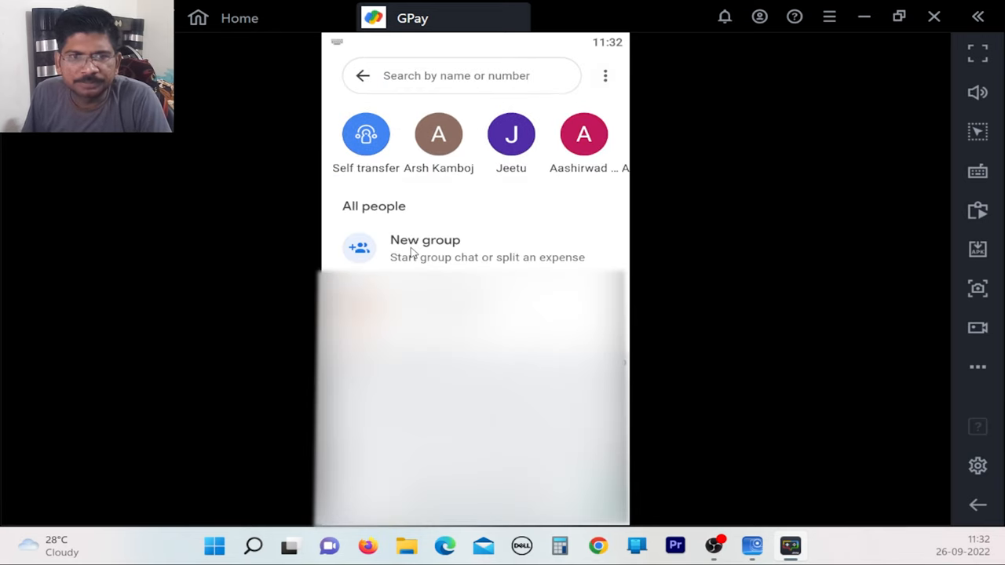
click(424, 248)
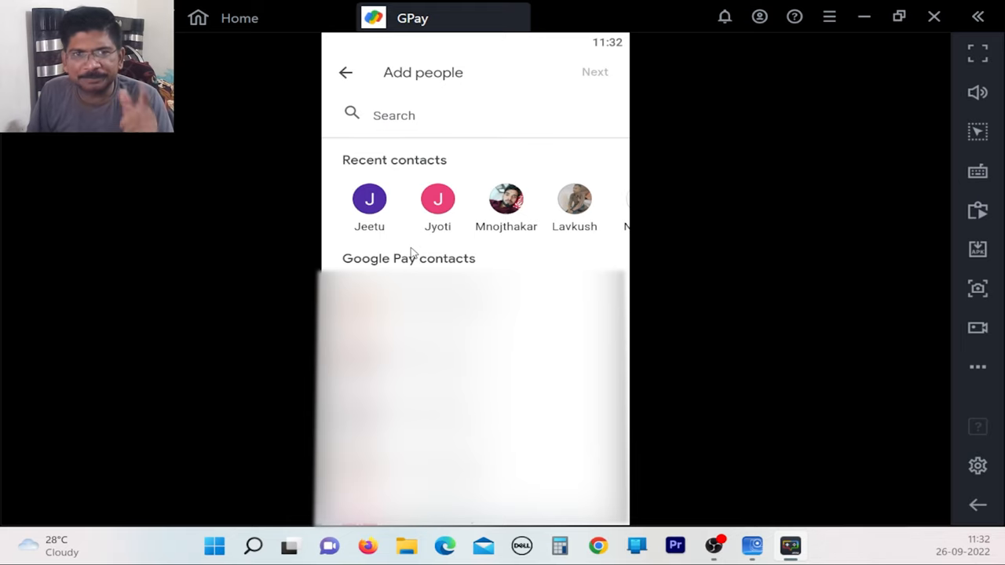
click(369, 197)
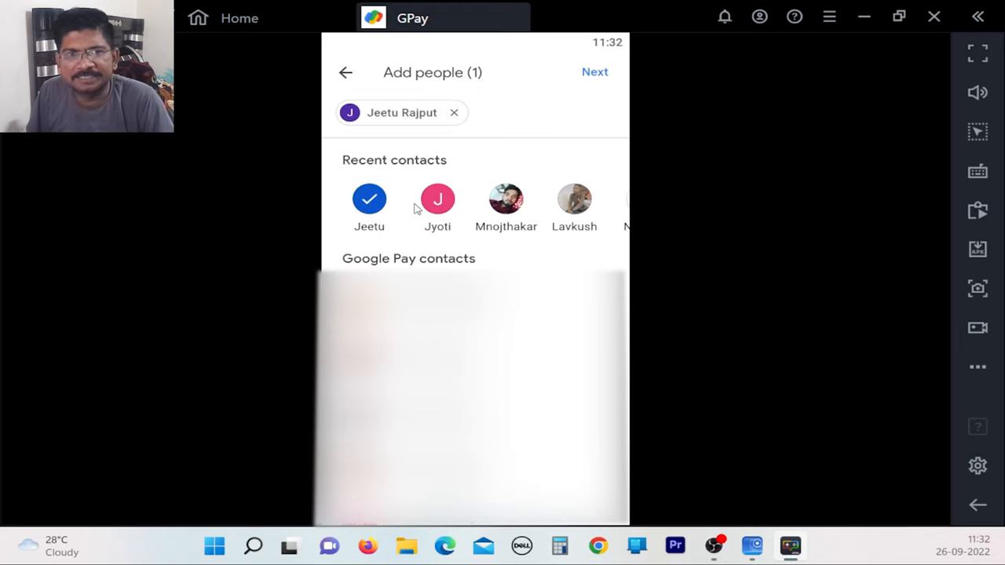
click(436, 198)
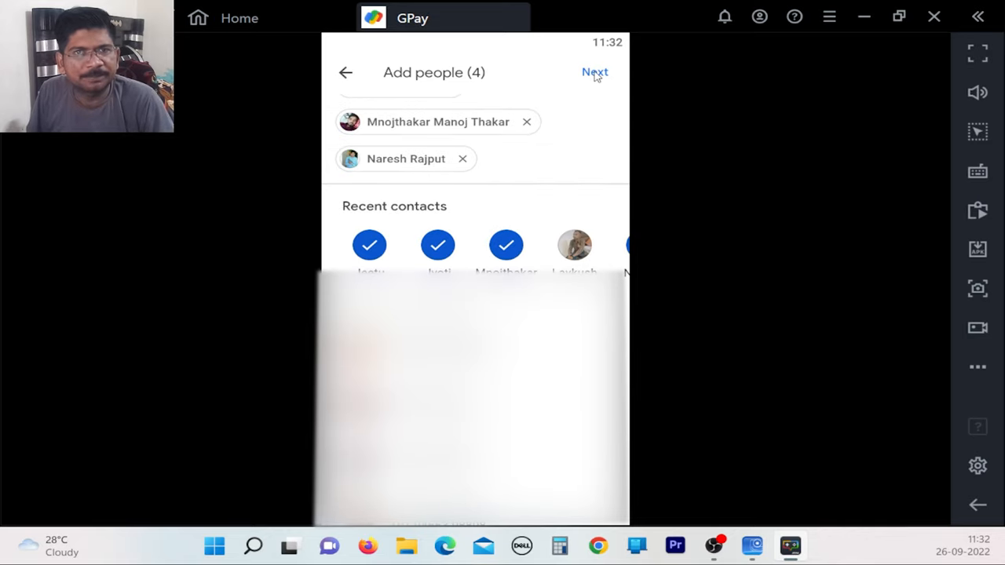
click(593, 73)
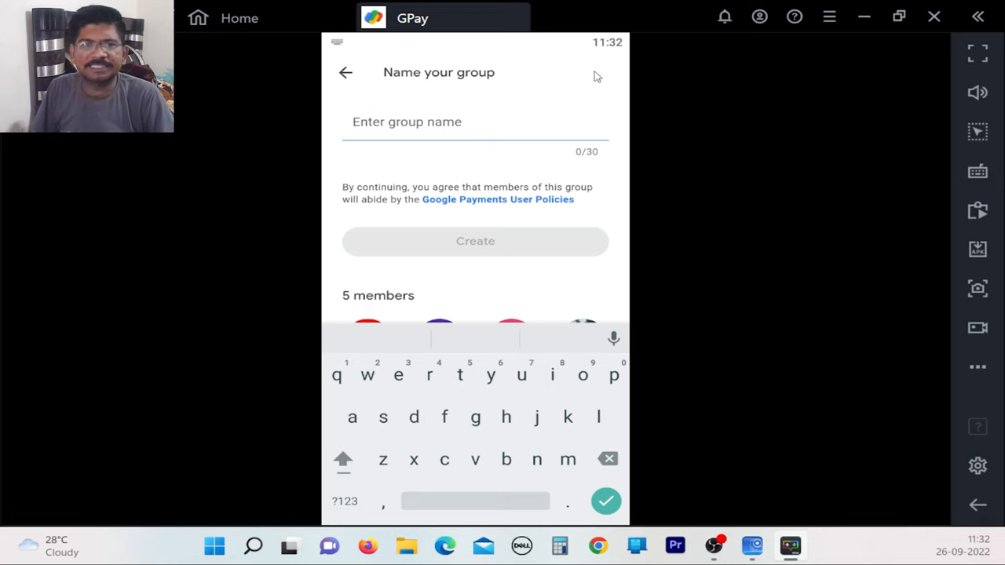
- Name the group 'office tour' and create it, landing in its chat
text(T)
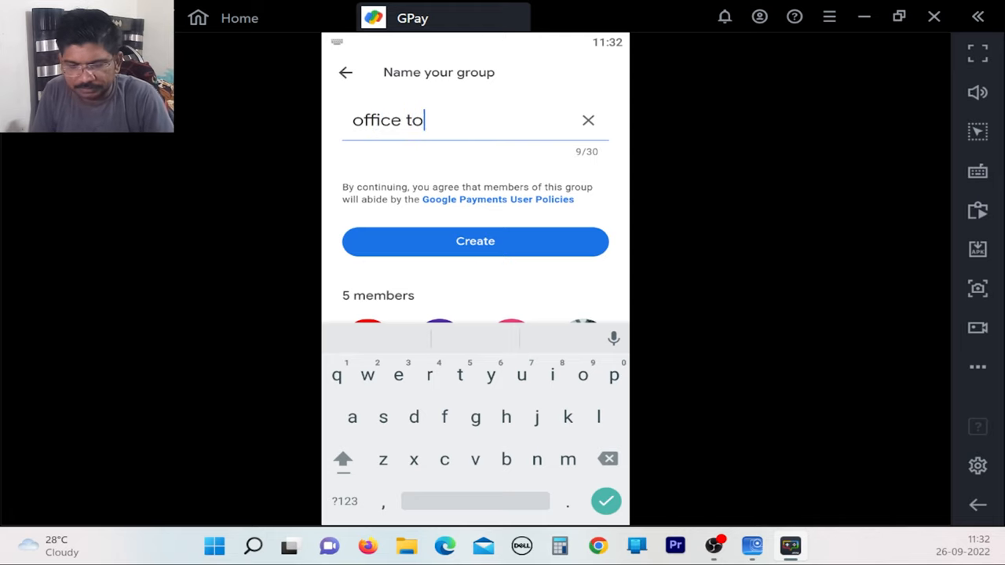
text(ur)
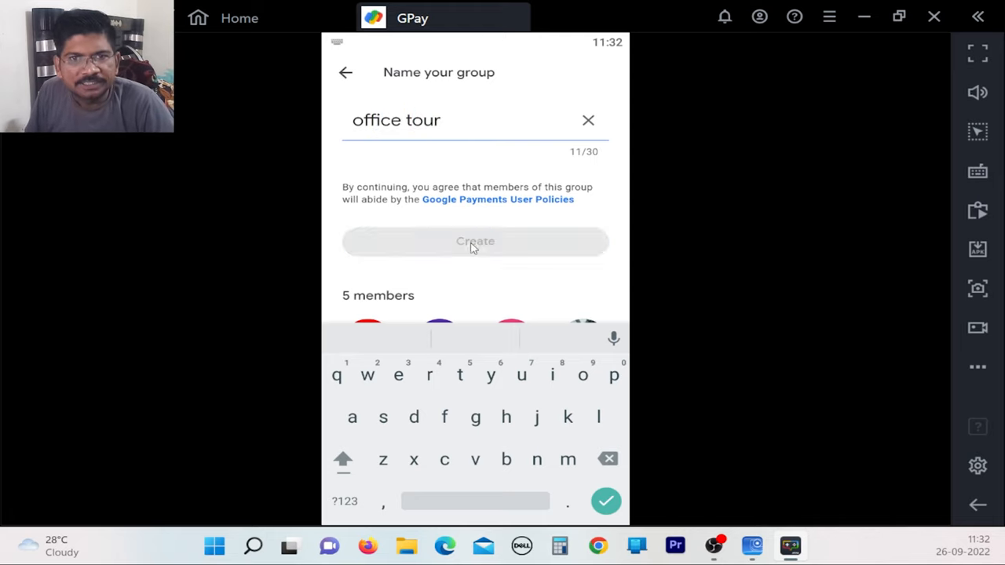
click(474, 242)
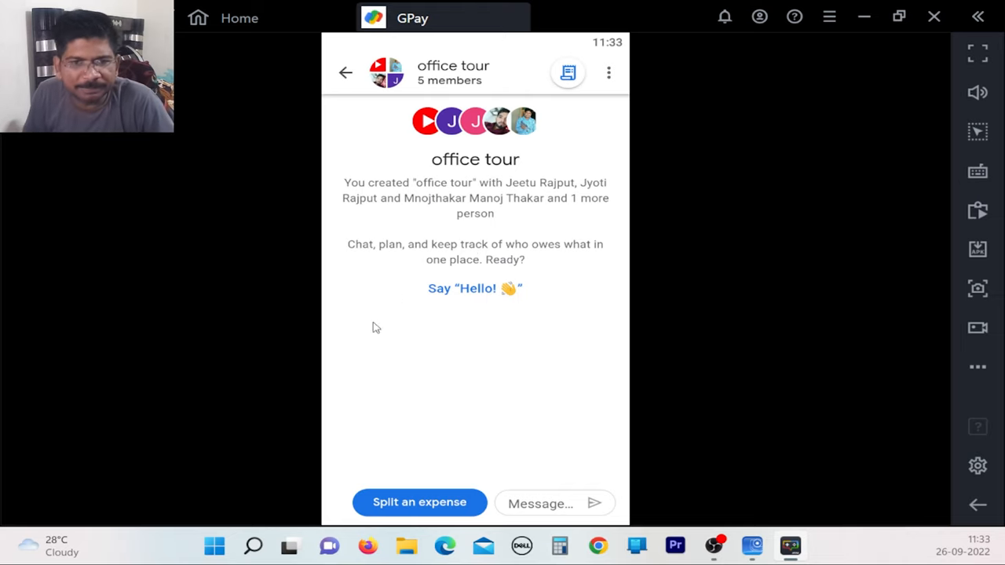
- Split a ₹50,000 expense, showing ₹10,000 per person across five members
click(419, 502)
text(5,000)
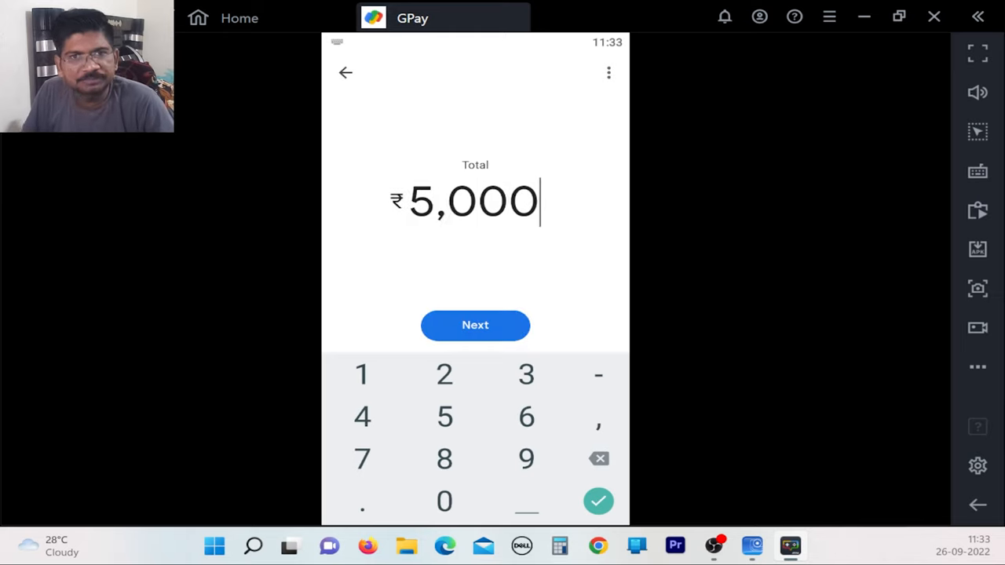
click(443, 501)
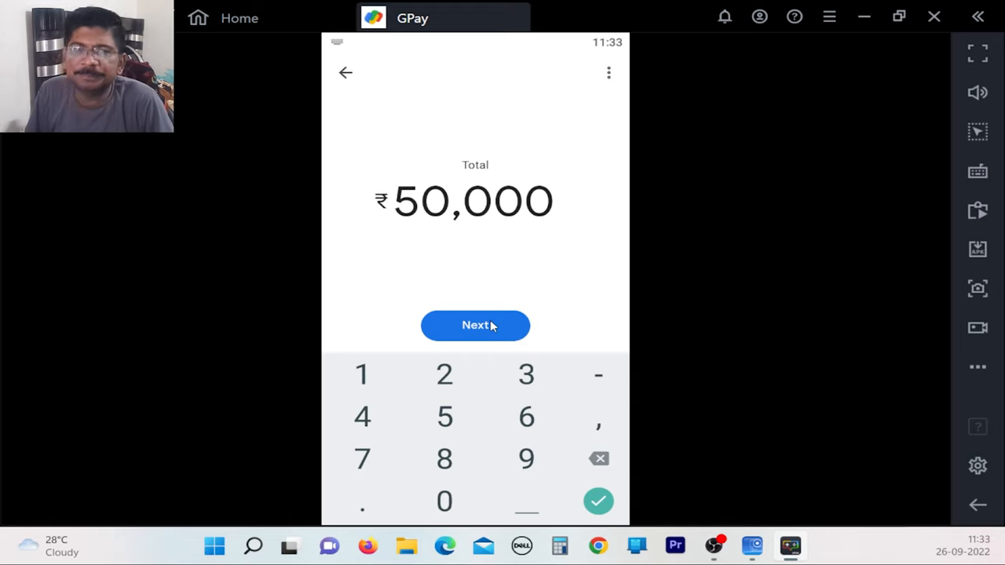
click(474, 325)
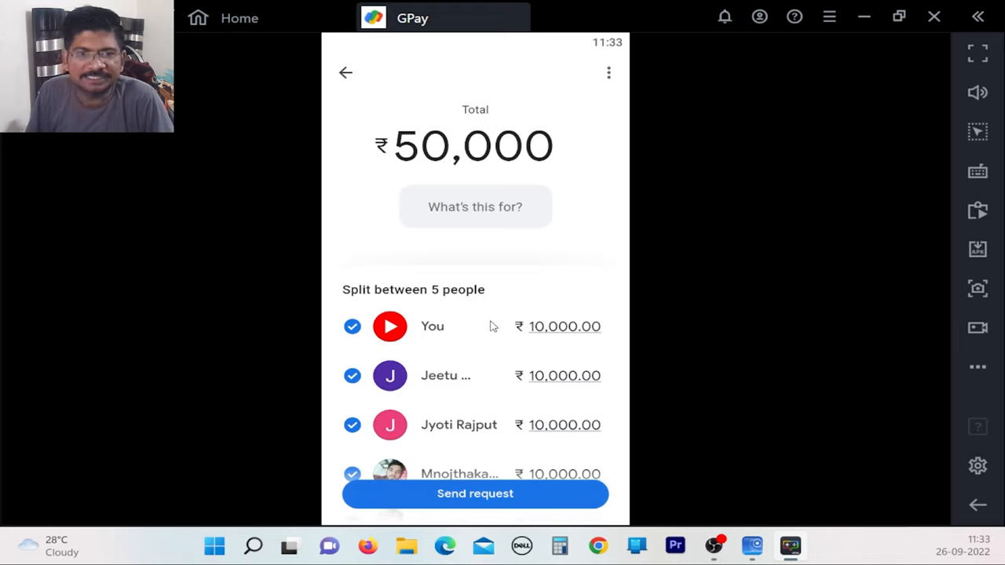
scroll(down, 3)
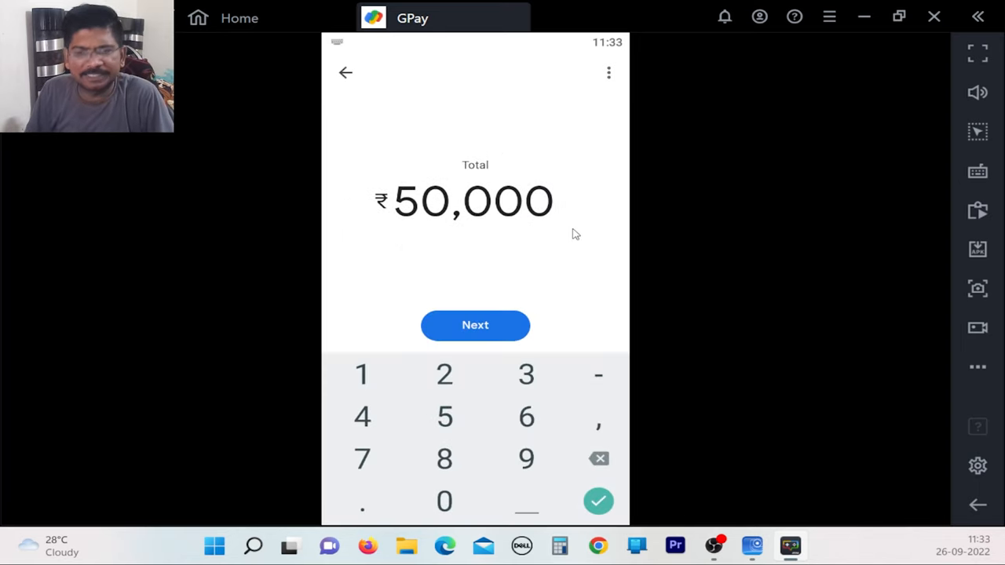
- Change the total to ₹48,578 and review the even ₹9,715.60 share per member
click(599, 458)
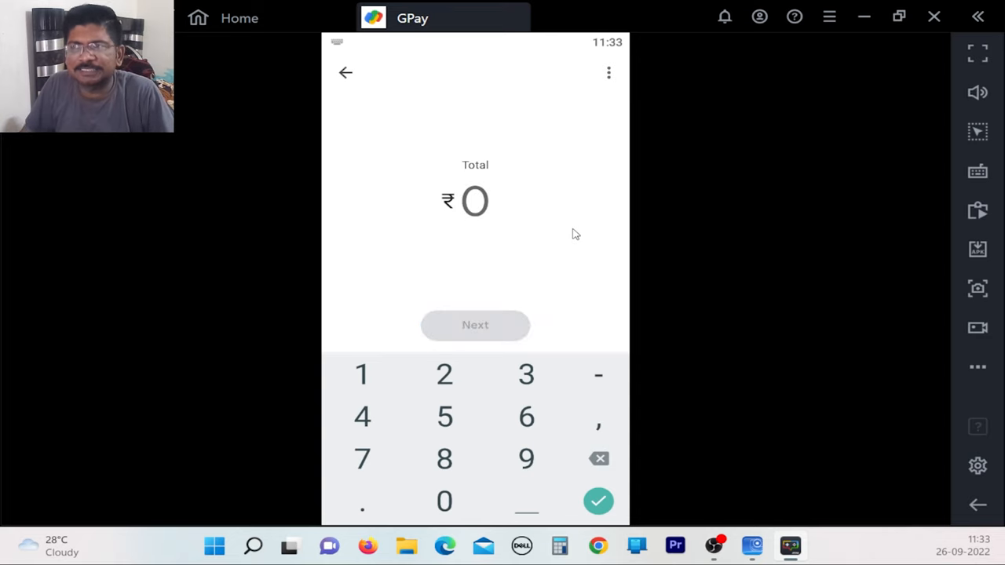
click(361, 418)
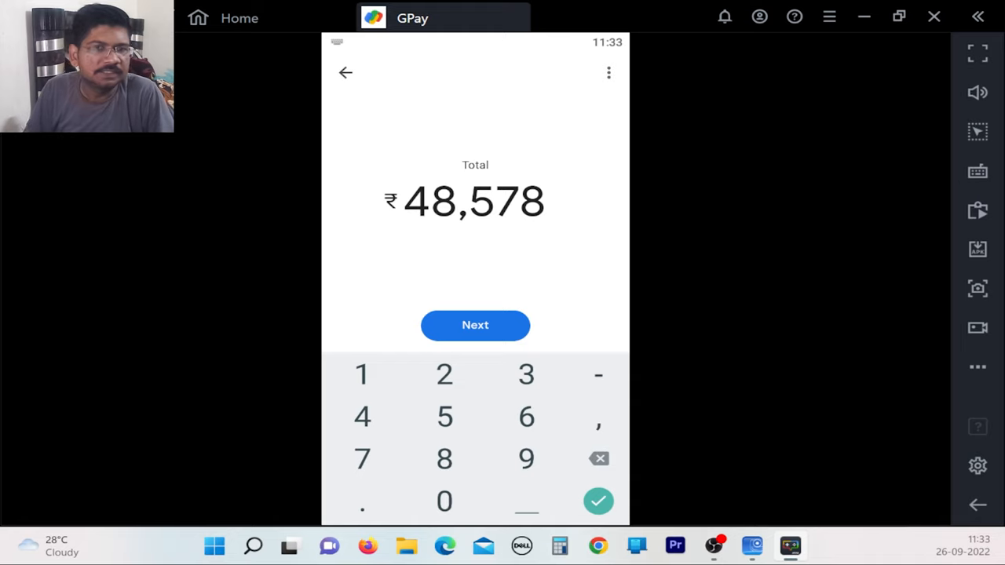
click(474, 325)
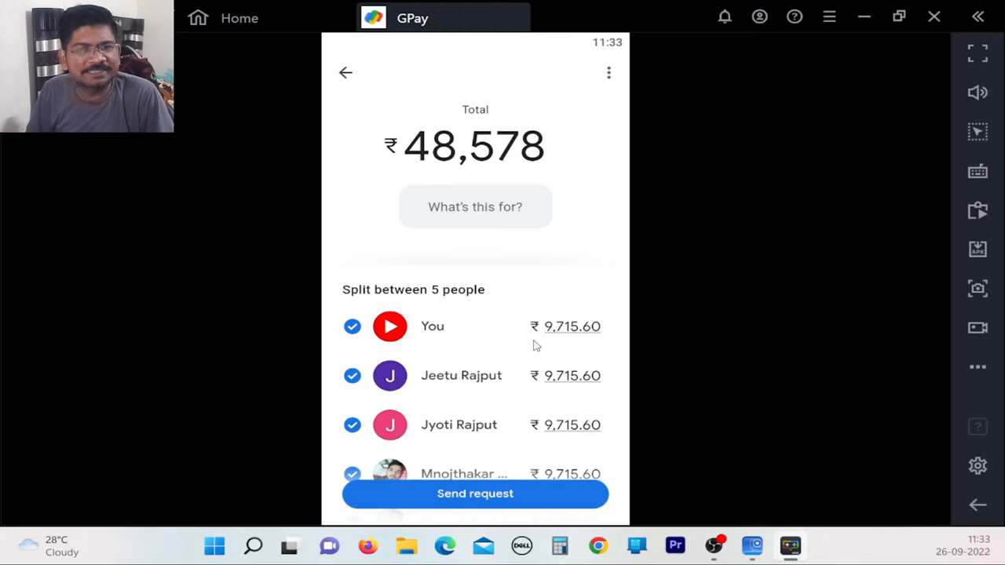
scroll(down, 3)
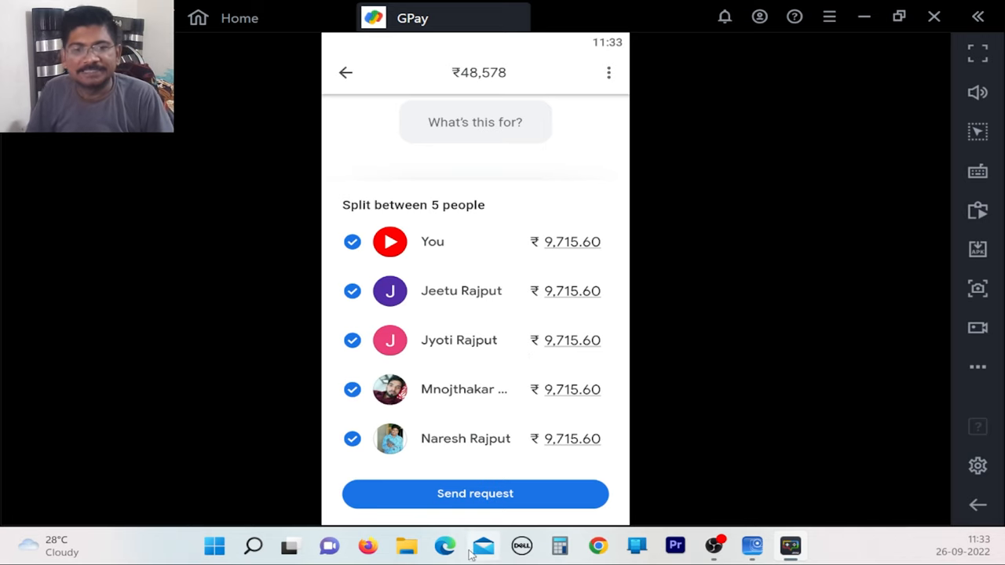
mouse_move(468, 489)
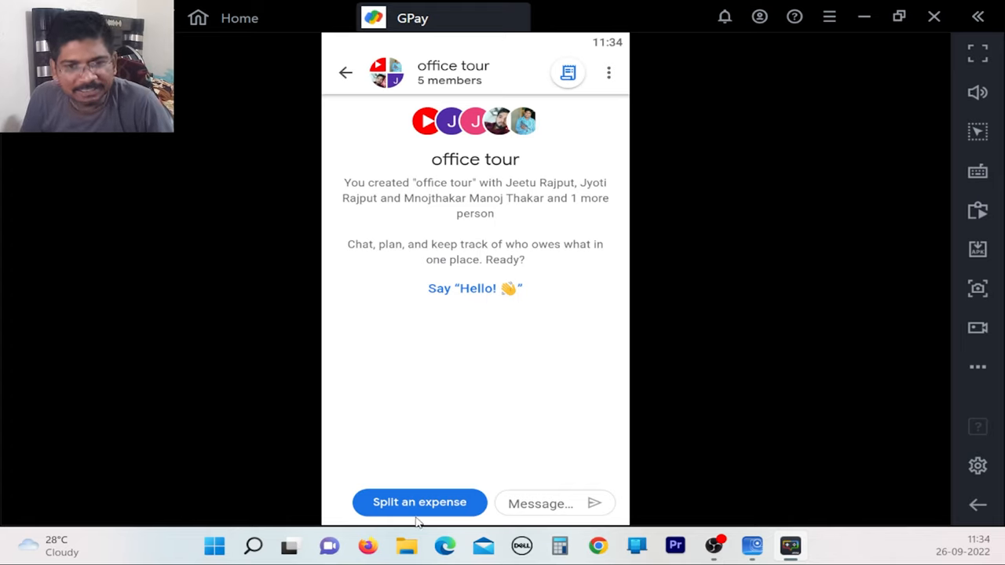
click(419, 502)
text(48,595)
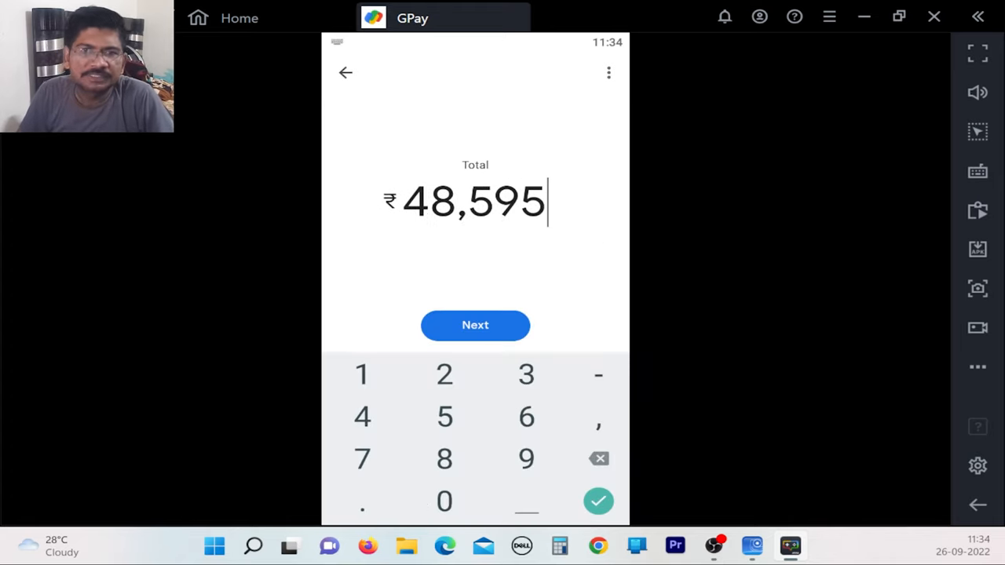
click(474, 325)
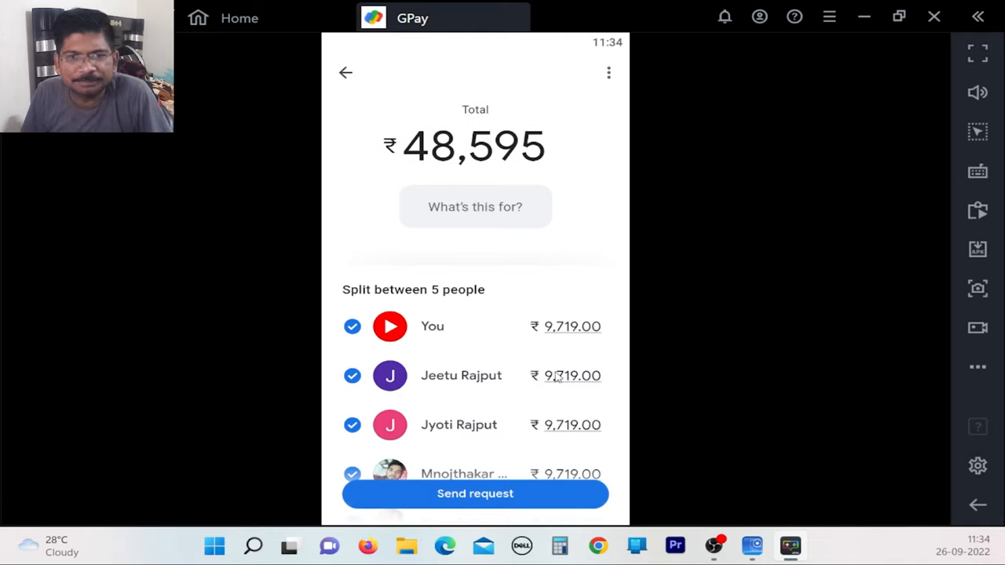
scroll(down, 3)
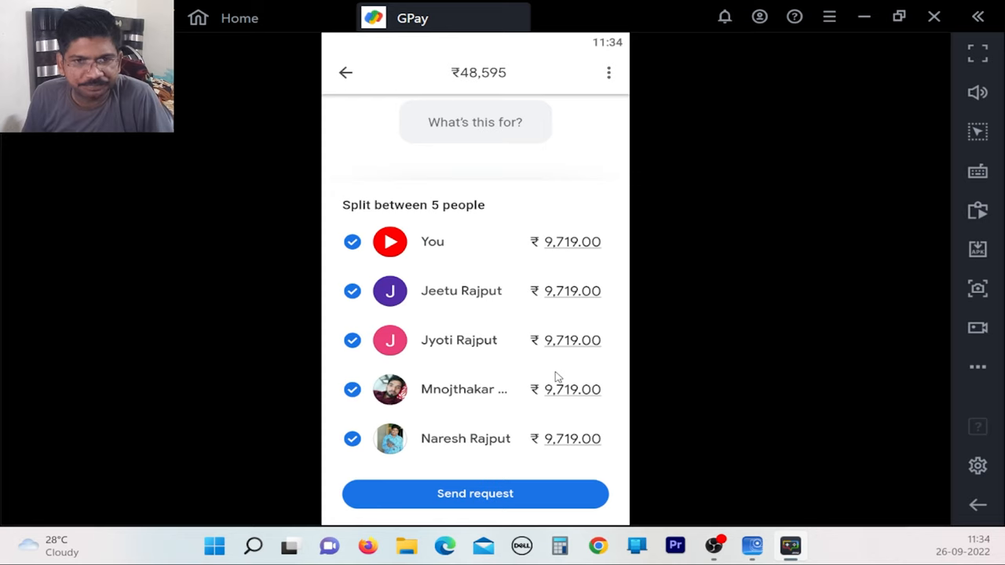
click(571, 390)
text(5,000)
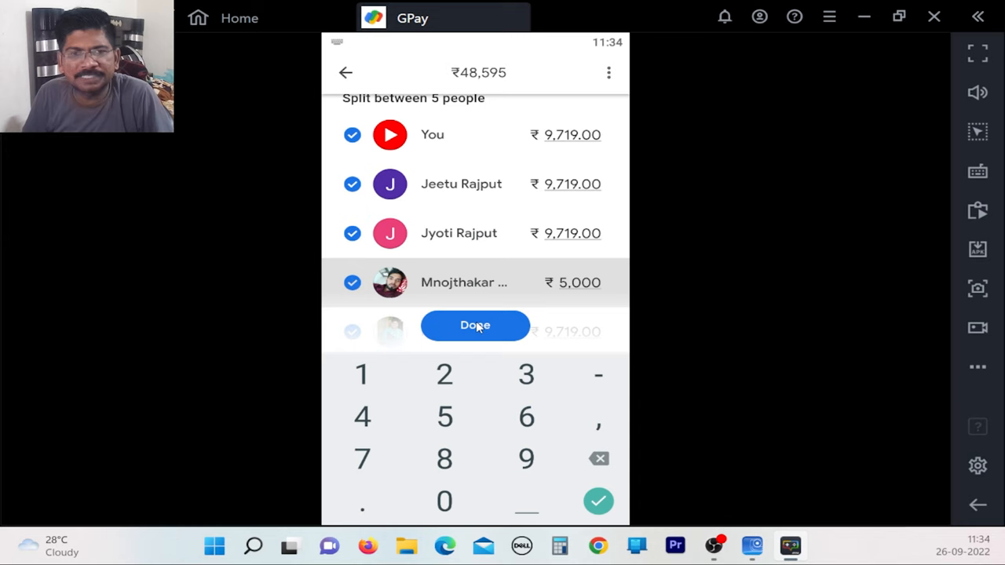
click(474, 325)
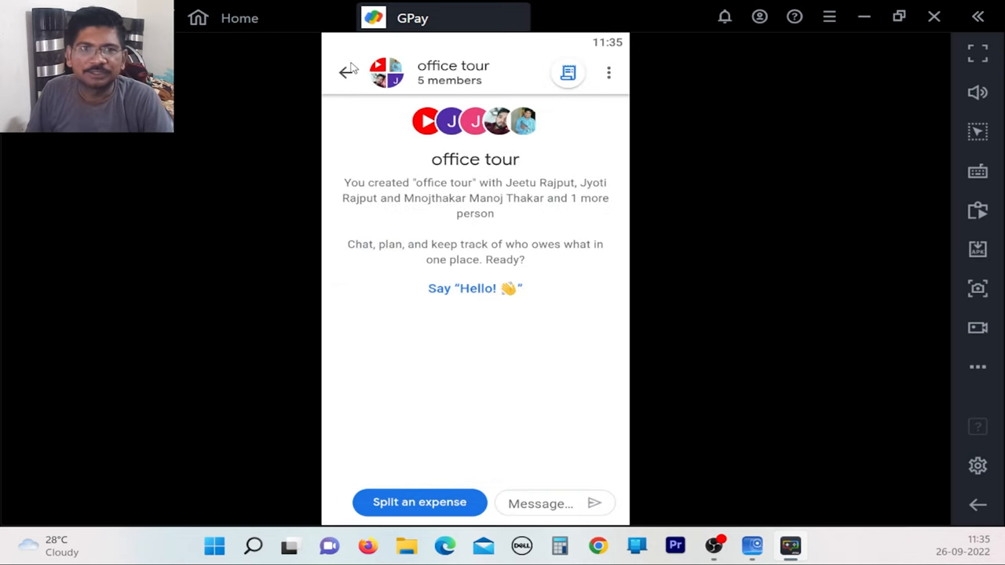
- Return home and reopen the office tour group chat from People
click(345, 72)
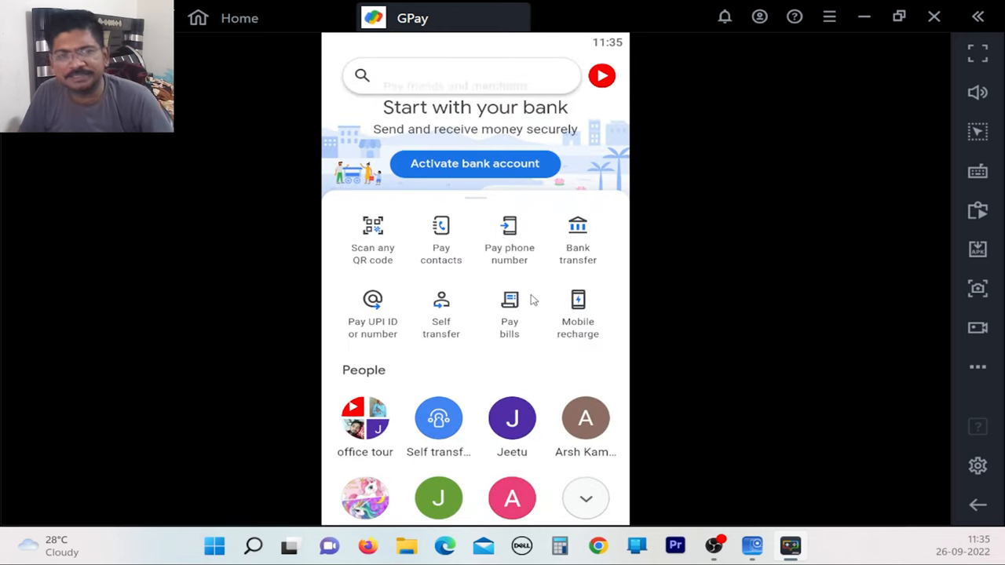
click(364, 418)
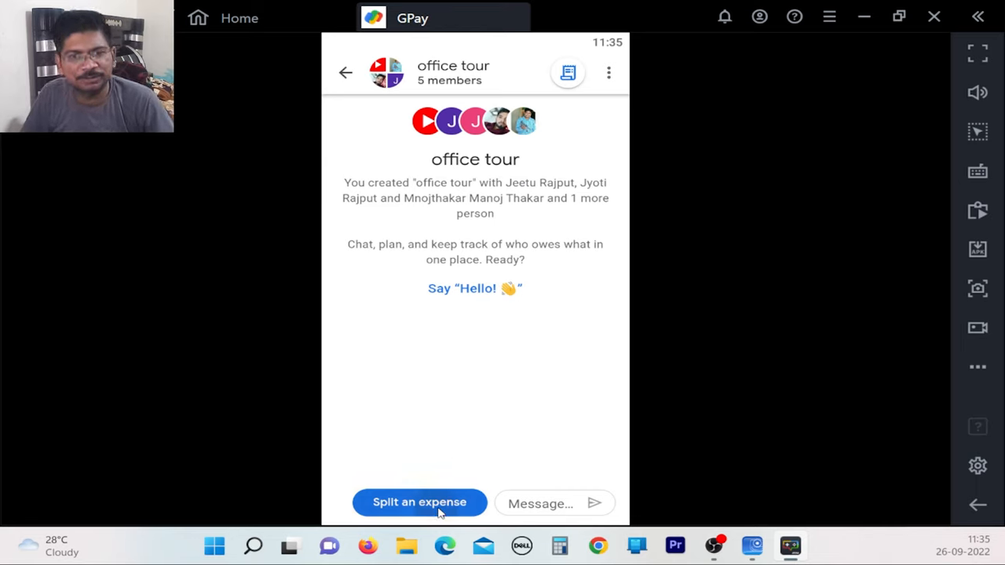
click(419, 502)
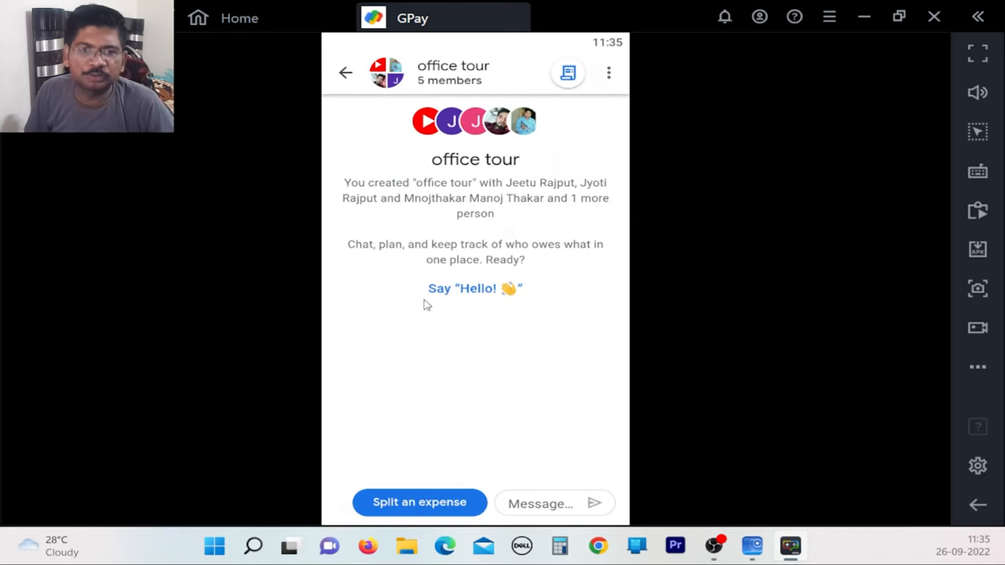
- Open Group settings from the three-dot menu, listing the 5 members
click(610, 73)
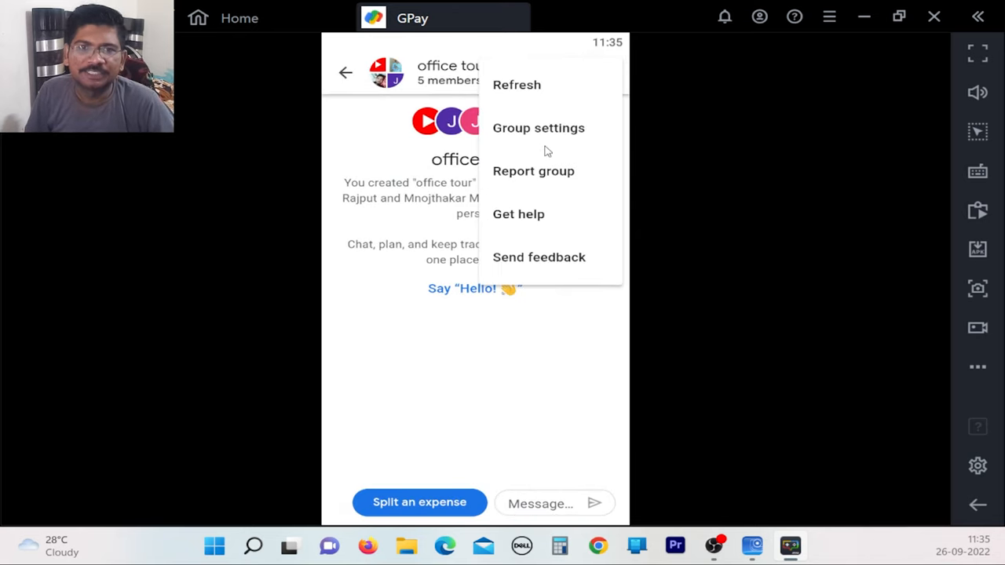
click(538, 127)
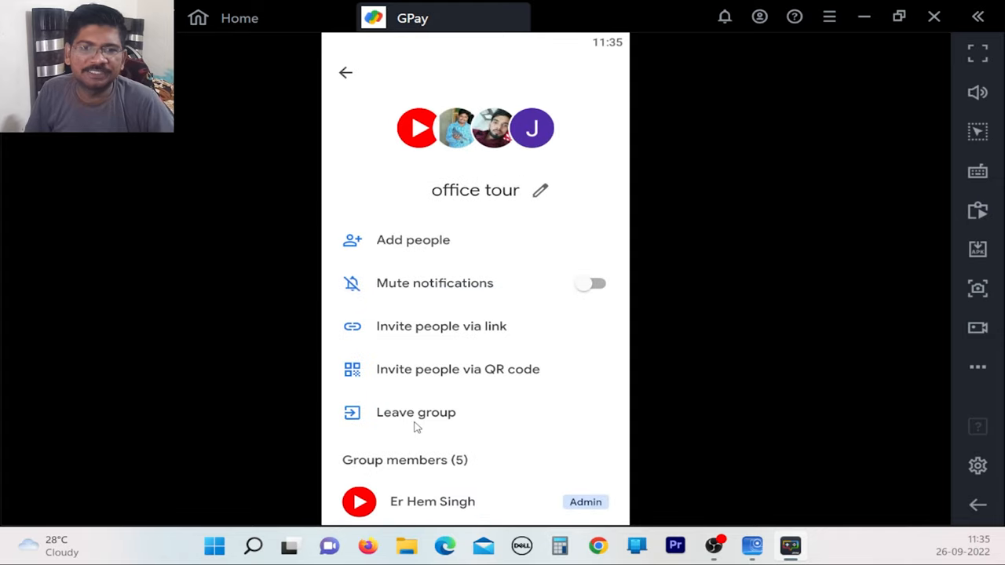
mouse_move(562, 338)
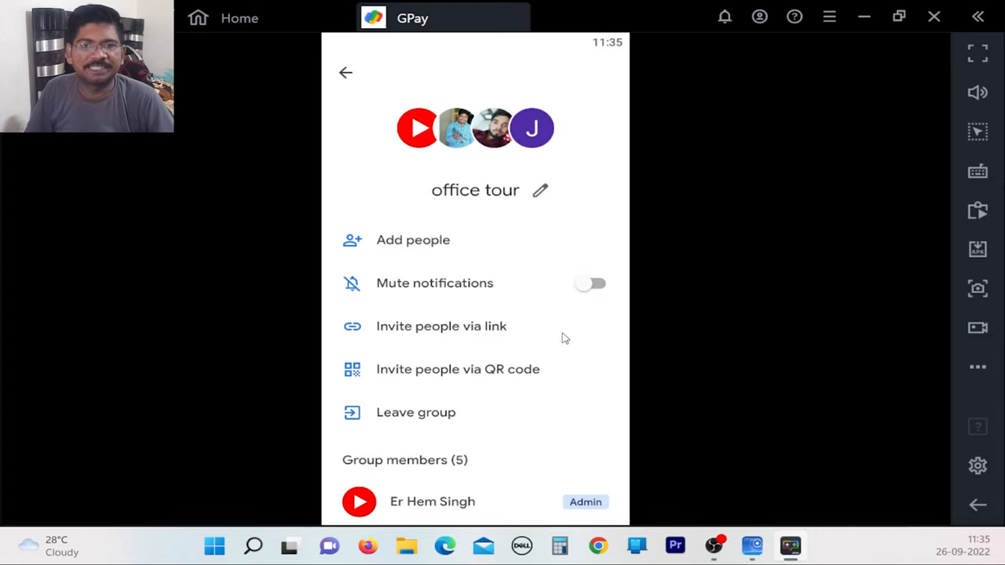